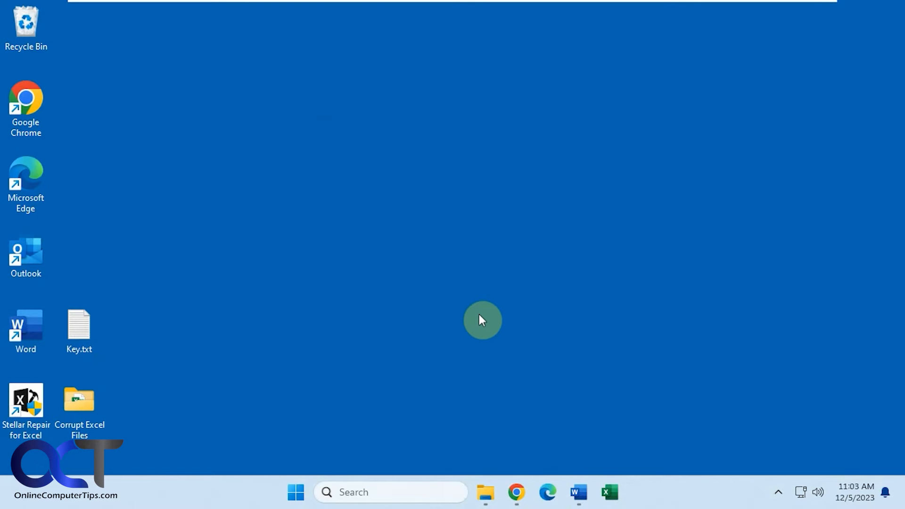
pyautogui.moveTo(441, 241)
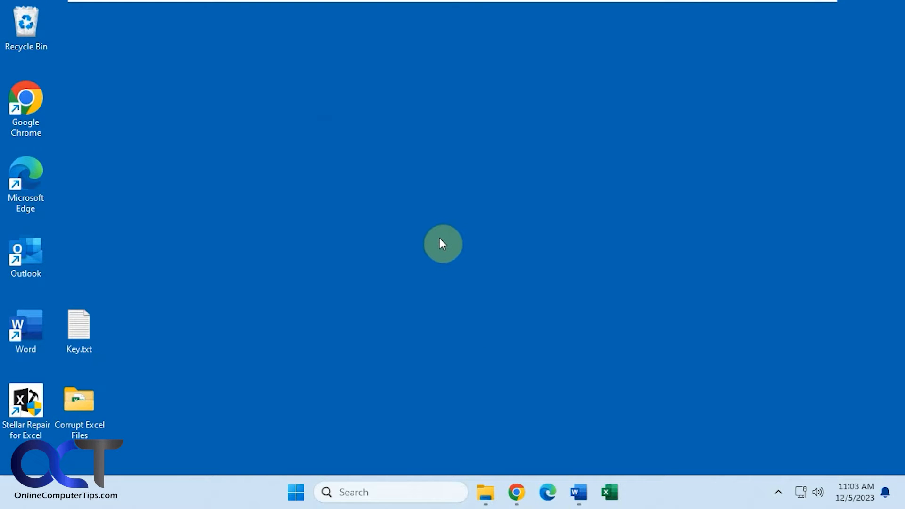
pyautogui.moveTo(553, 219)
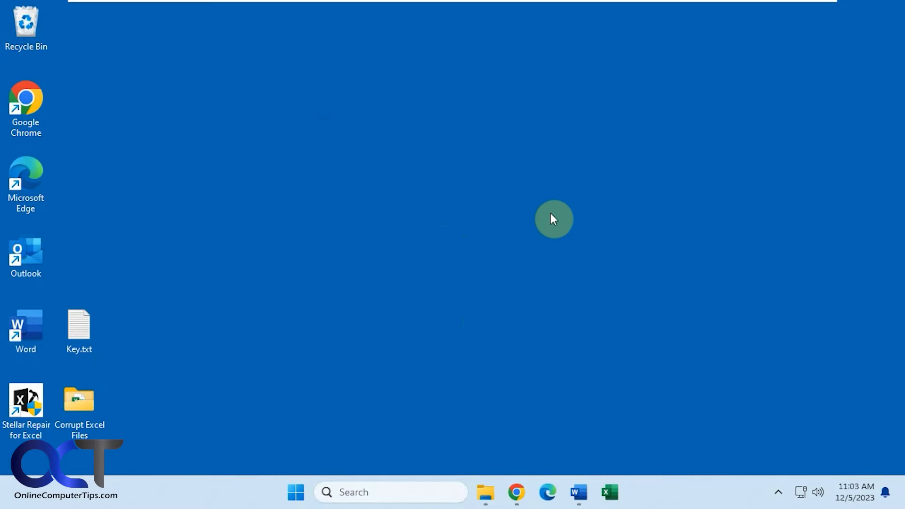
pyautogui.moveTo(538, 213)
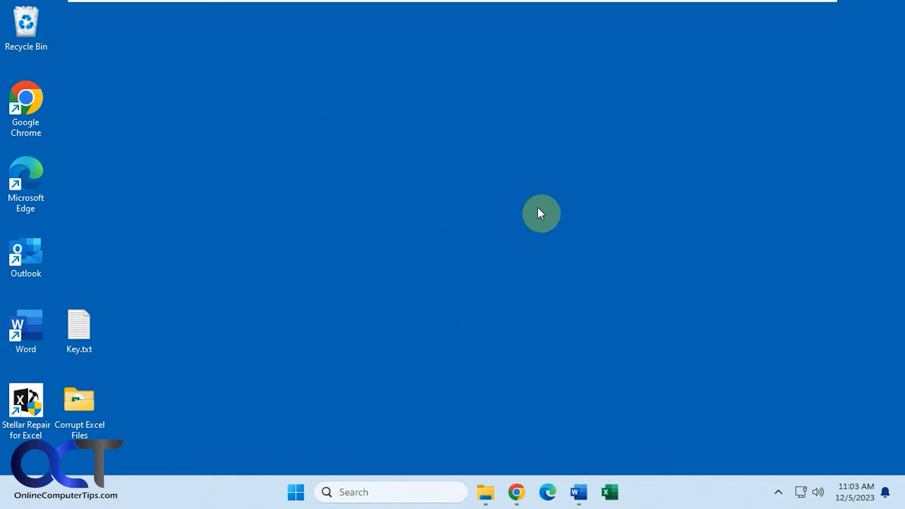
pyautogui.moveTo(626, 269)
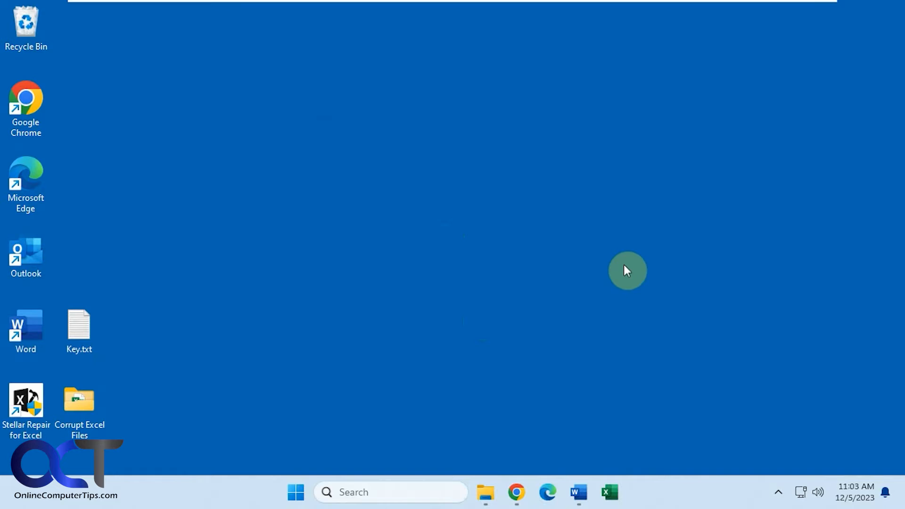
pyautogui.moveTo(564, 173)
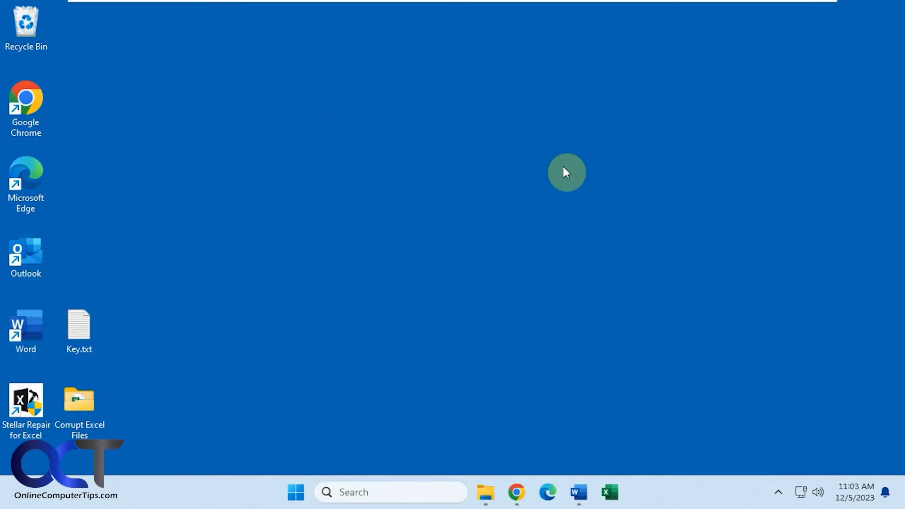
pyautogui.moveTo(560, 169)
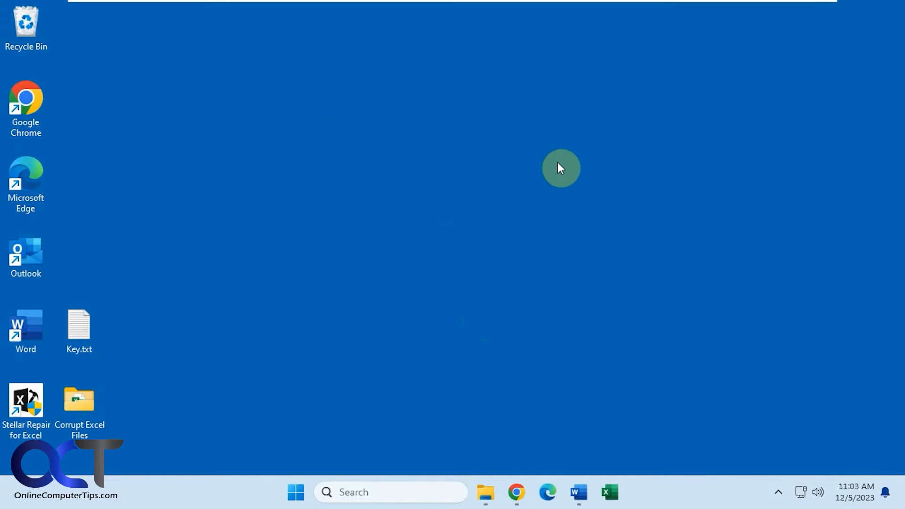
pyautogui.moveTo(883, 470)
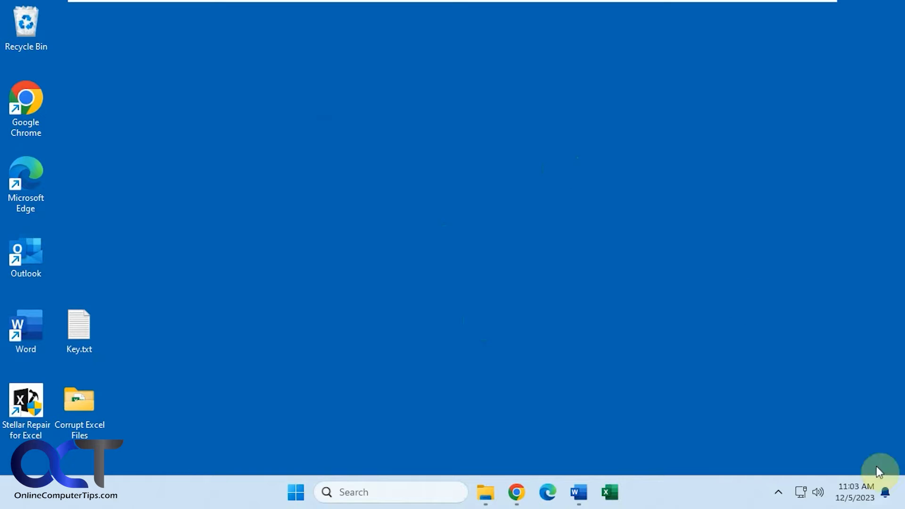
# Step: Toggle the Word document in and out of view from the taskbar, leaving it showing
pyautogui.click(775, 492)
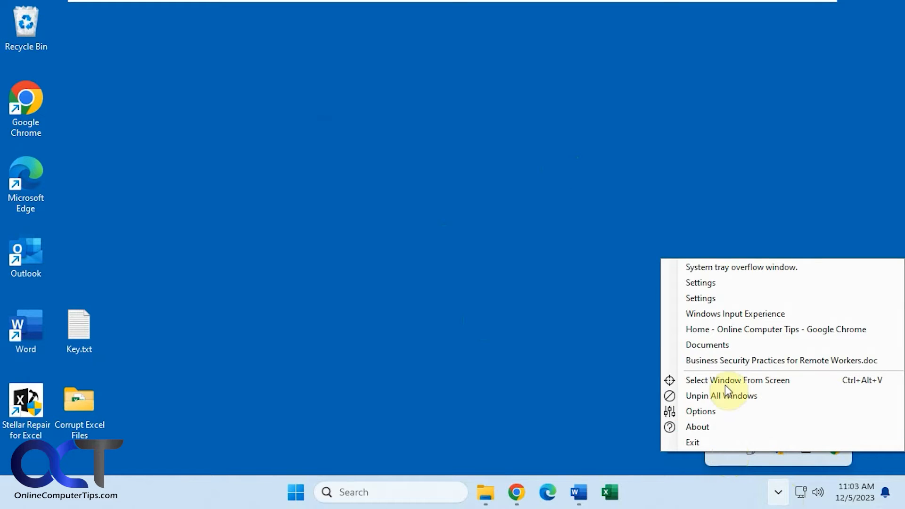
pyautogui.moveTo(706, 333)
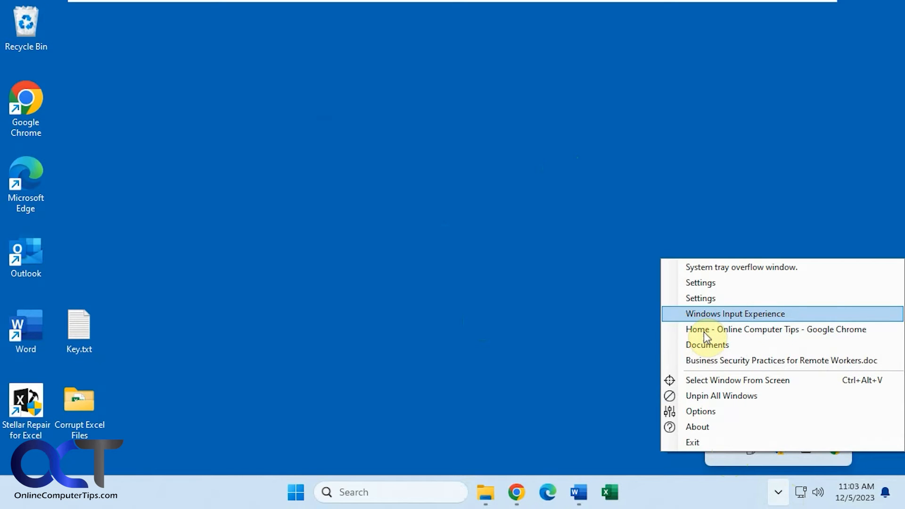
pyautogui.moveTo(731, 273)
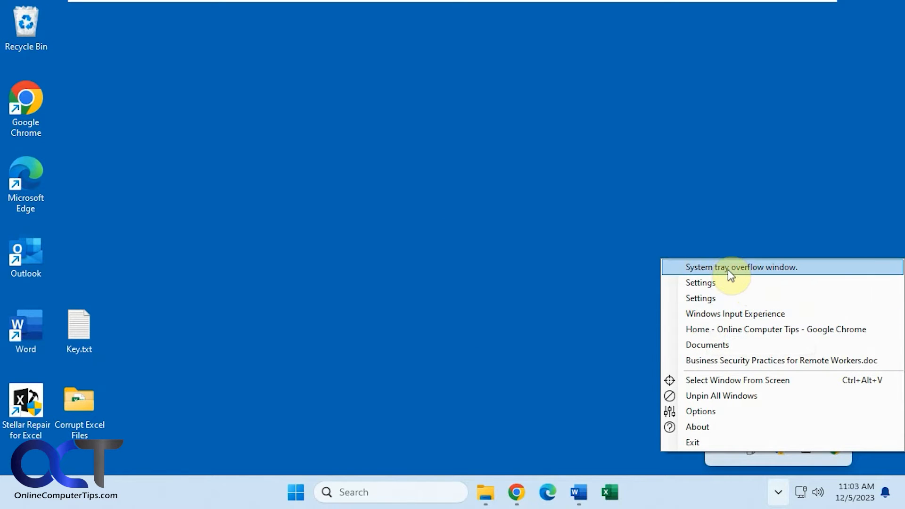
pyautogui.moveTo(756, 323)
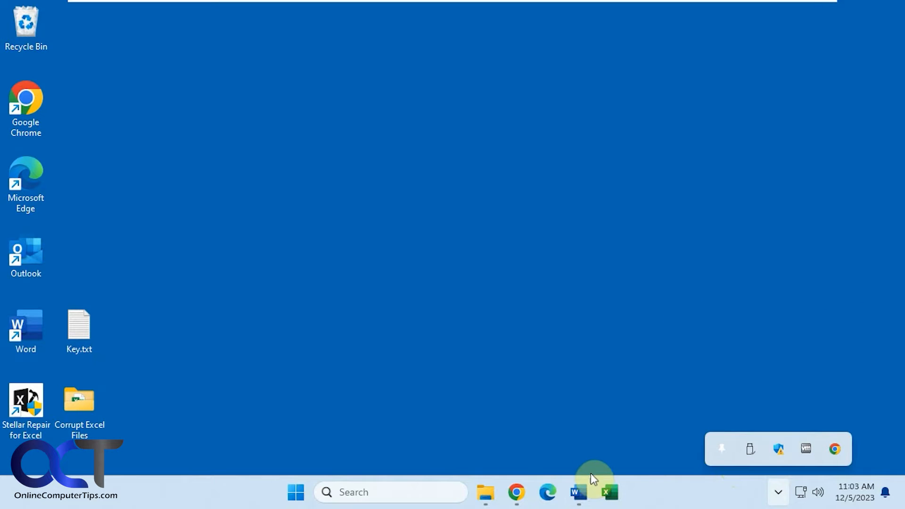
pyautogui.click(575, 493)
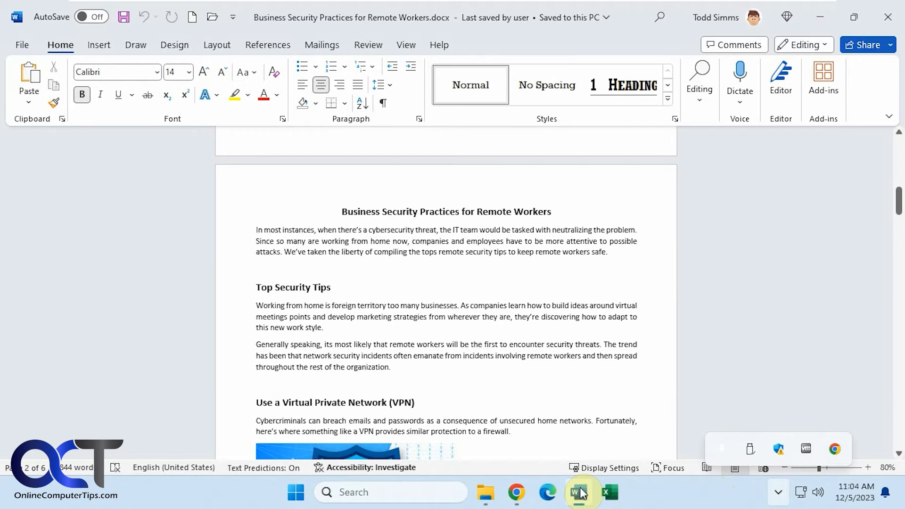
pyautogui.click(516, 492)
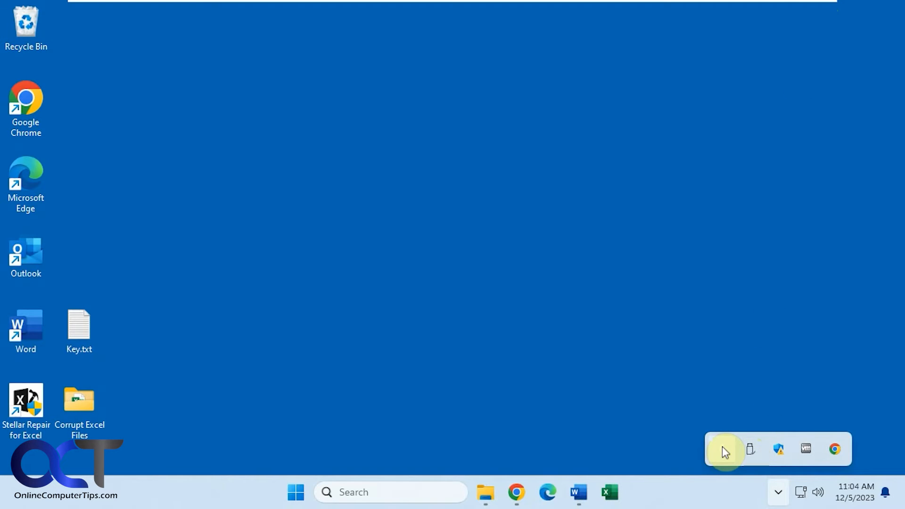
pyautogui.moveTo(669, 268)
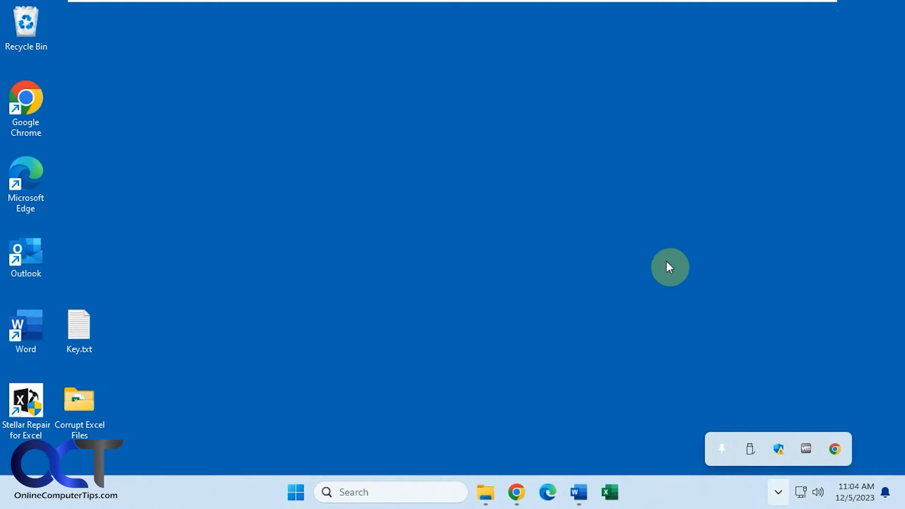
pyautogui.moveTo(584, 441)
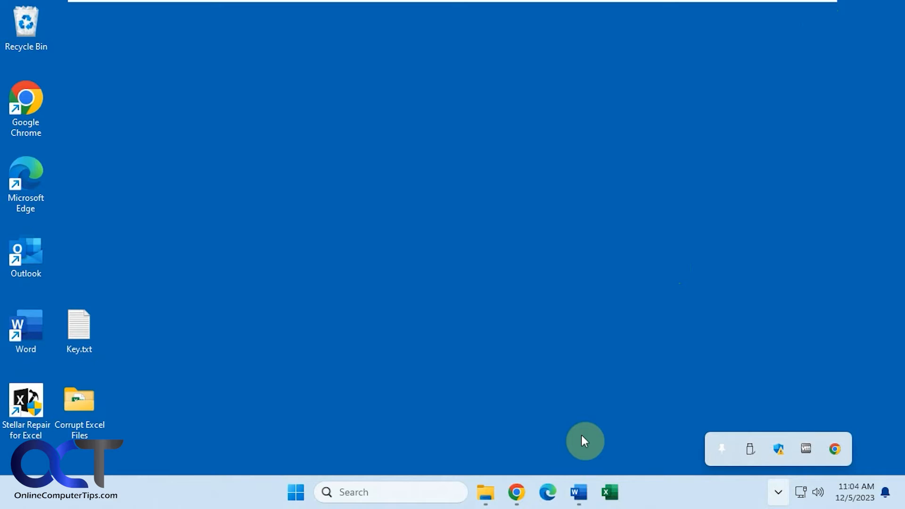
pyautogui.click(576, 492)
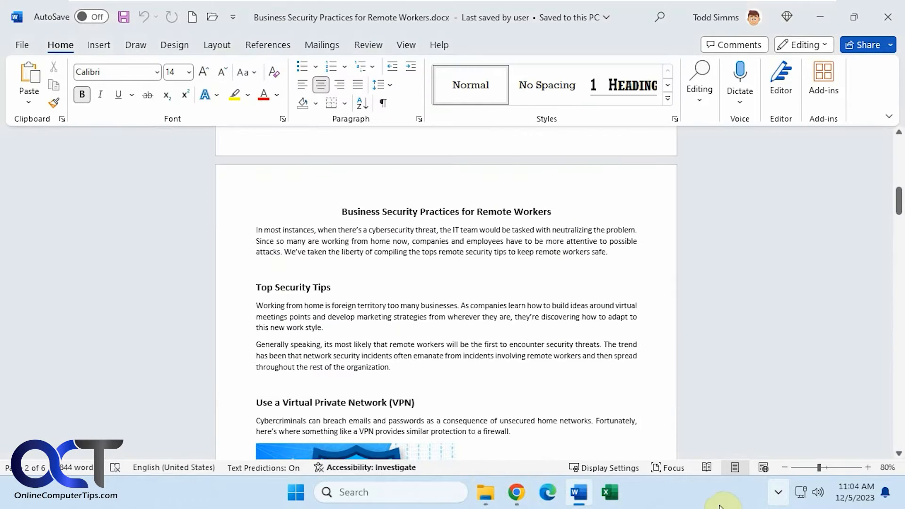
# Step: Hide the Chrome window and bring the Word document back up as a smaller window
pyautogui.click(775, 491)
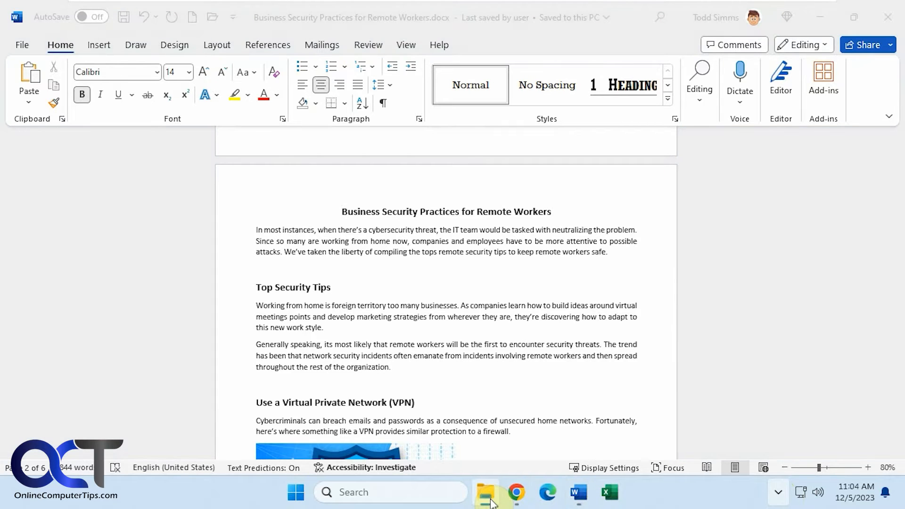
pyautogui.moveTo(721, 268)
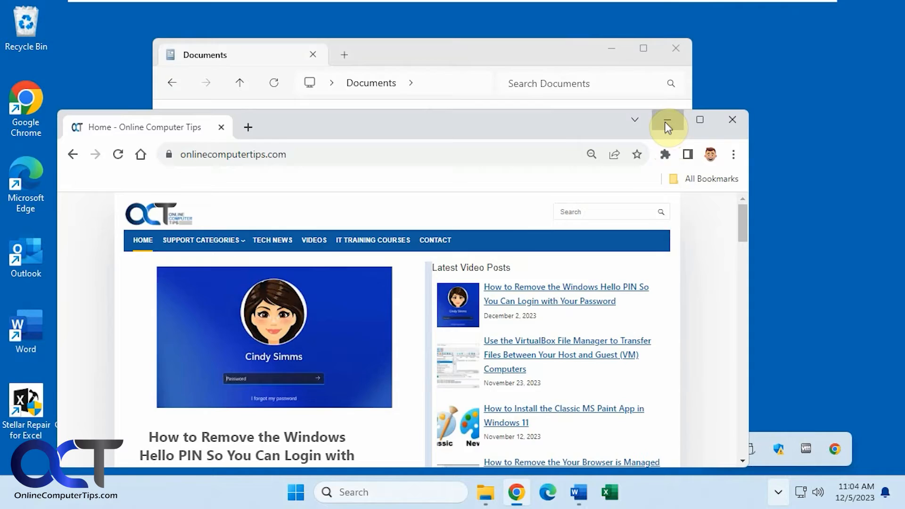
pyautogui.click(667, 119)
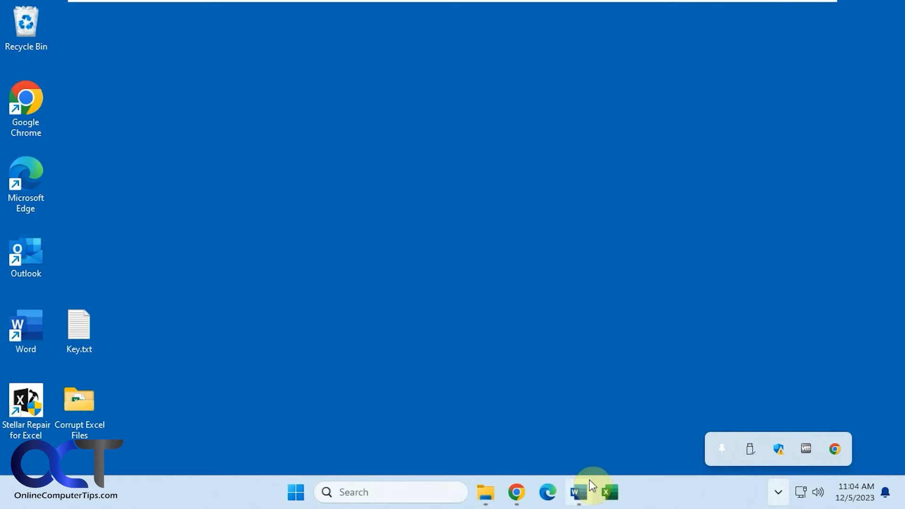
pyautogui.click(575, 492)
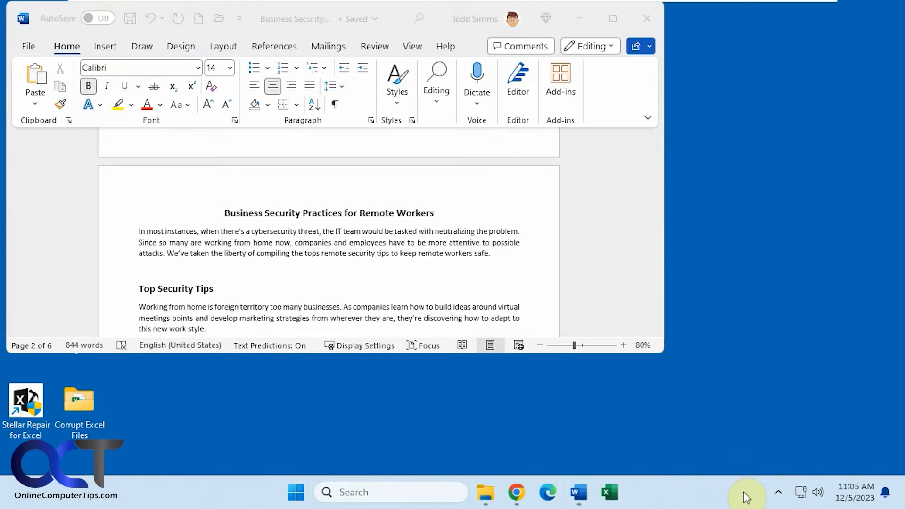
# Step: Pick the Documents File Explorer window as the one PinWin keeps on top
pyautogui.click(779, 492)
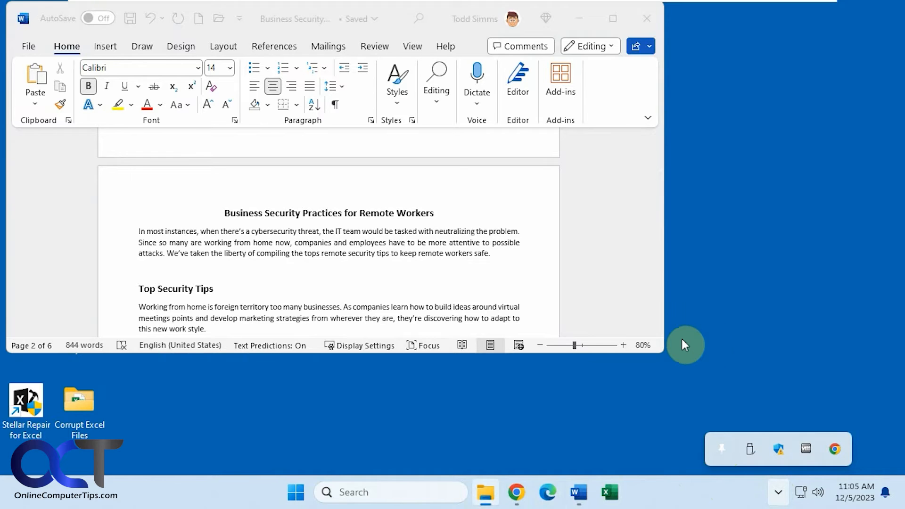
pyautogui.click(485, 492)
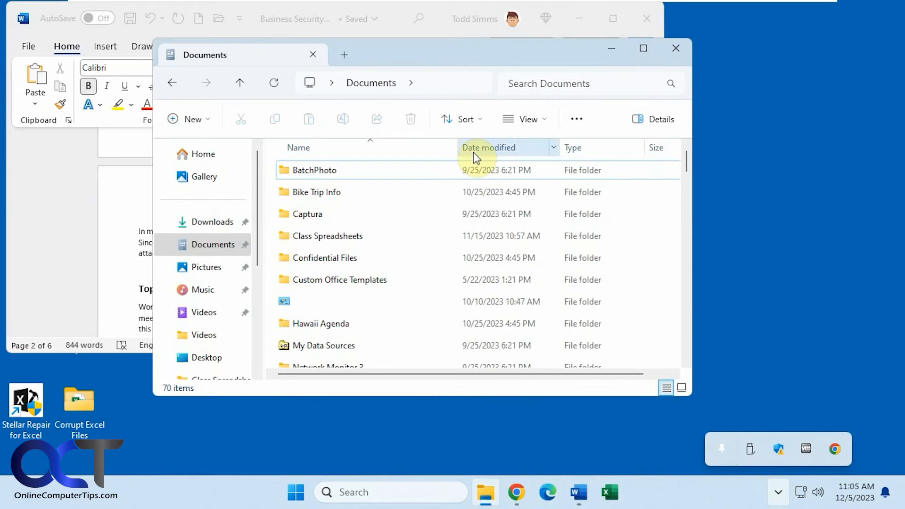
pyautogui.moveTo(645, 280)
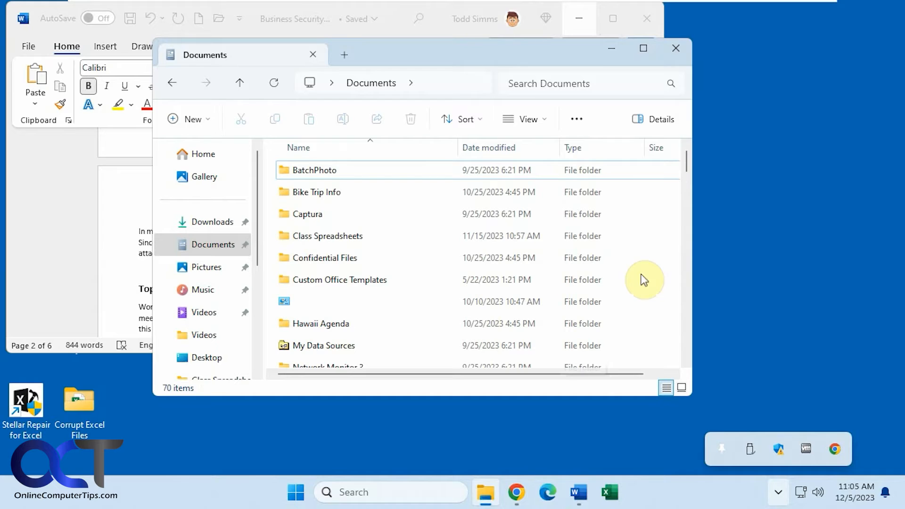
pyautogui.click(516, 492)
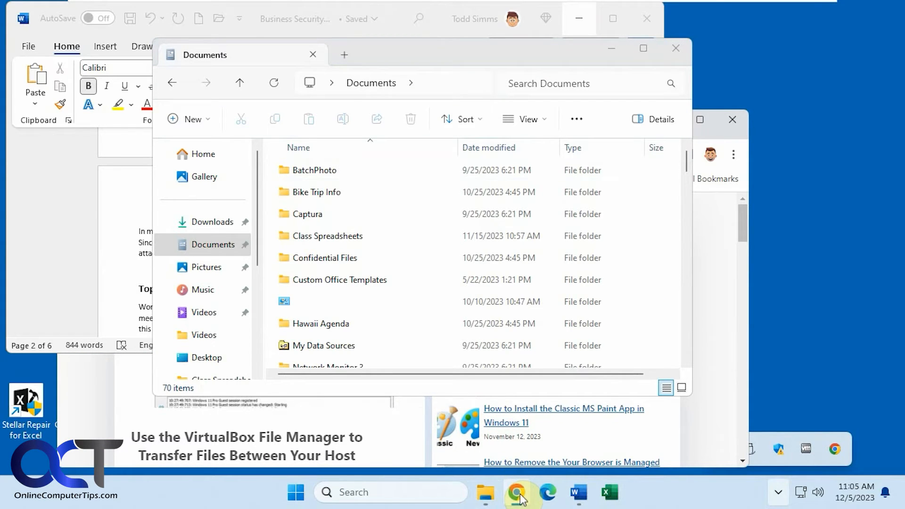
pyautogui.moveTo(470, 137)
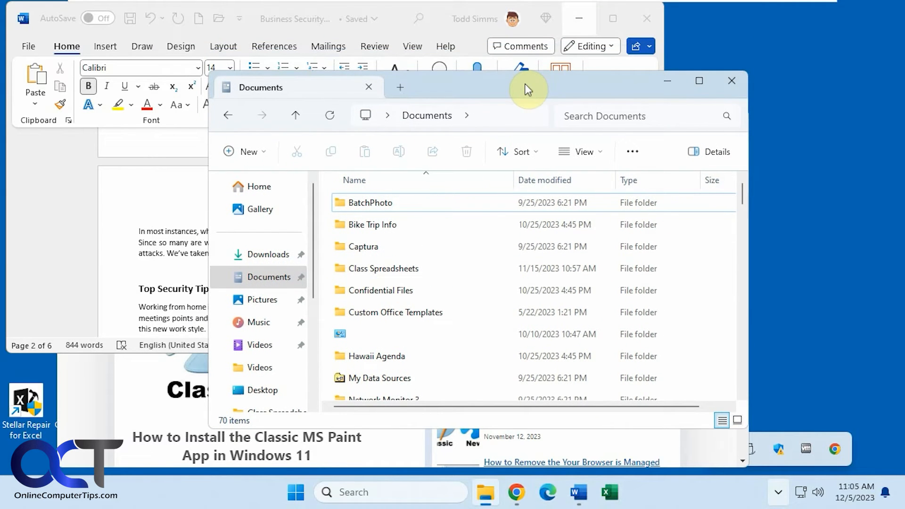
pyautogui.moveTo(417, 39)
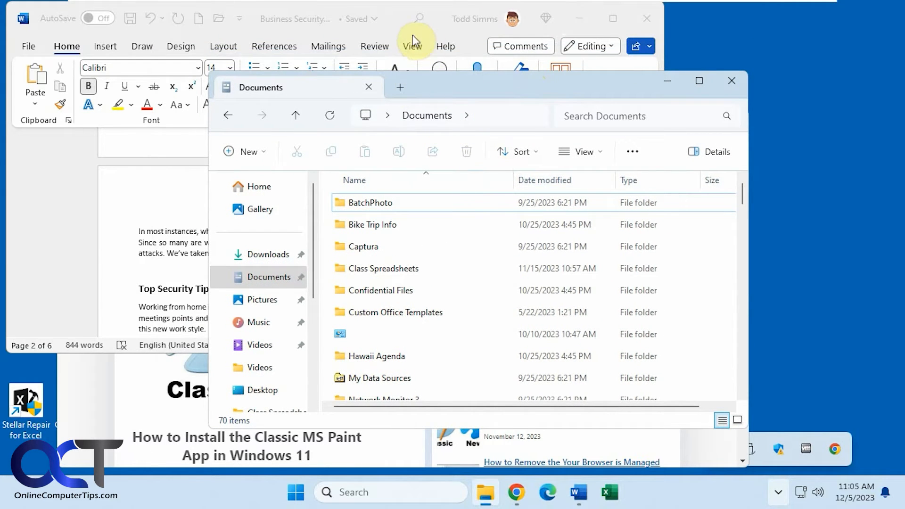
pyautogui.moveTo(397, 33)
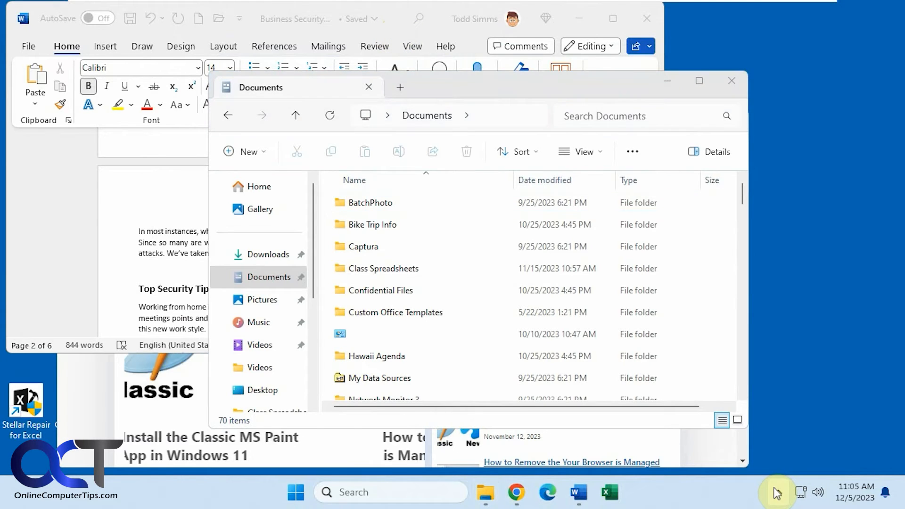
# Step: Bring the Chrome window forward to confirm Documents stays above it
pyautogui.click(777, 492)
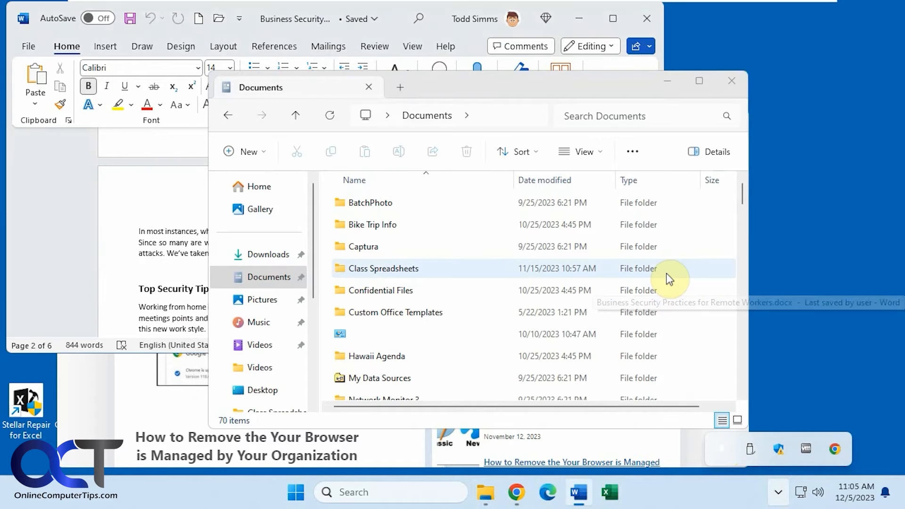
pyautogui.moveTo(514, 492)
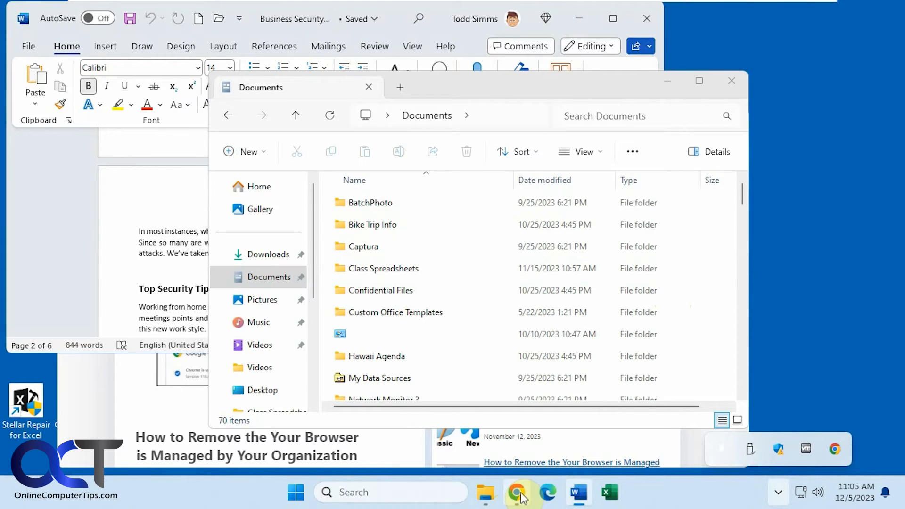
pyautogui.click(514, 492)
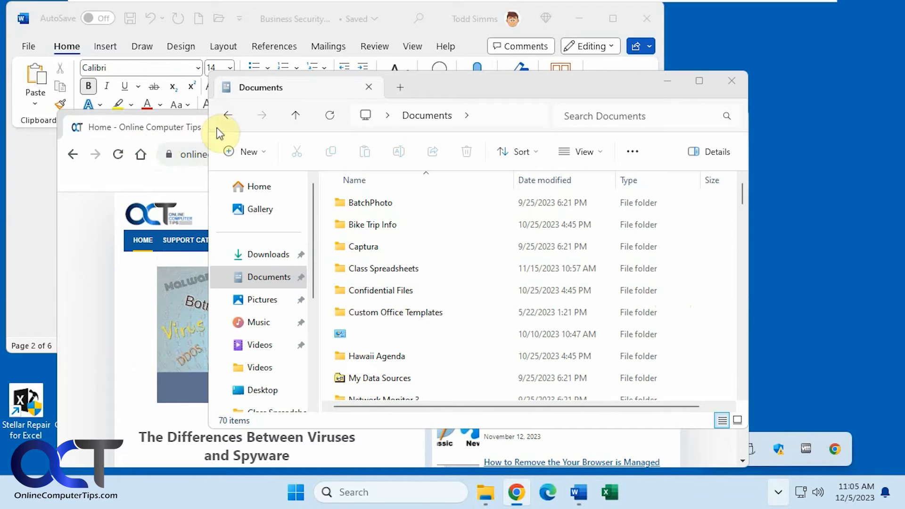
pyautogui.moveTo(189, 124)
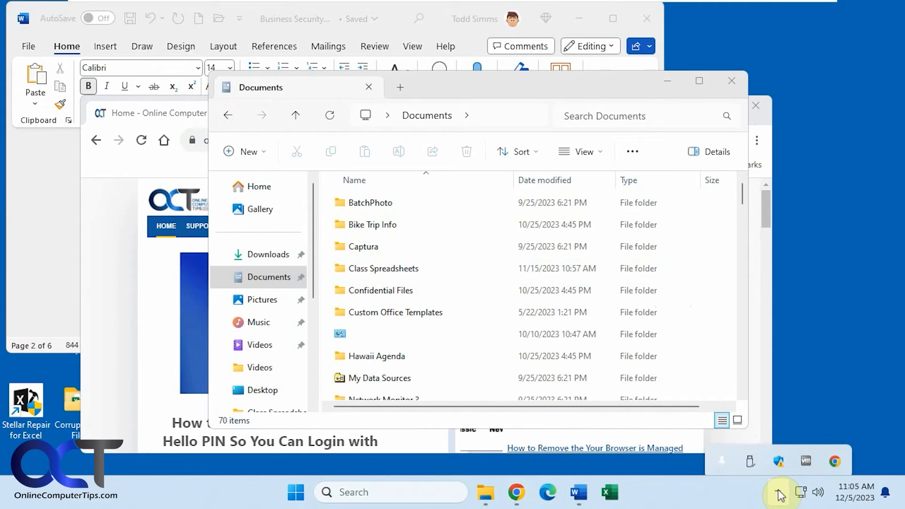
# Step: Use PinWin's Select Window From Screen to pin the Documents folder window
pyautogui.rightClick(780, 492)
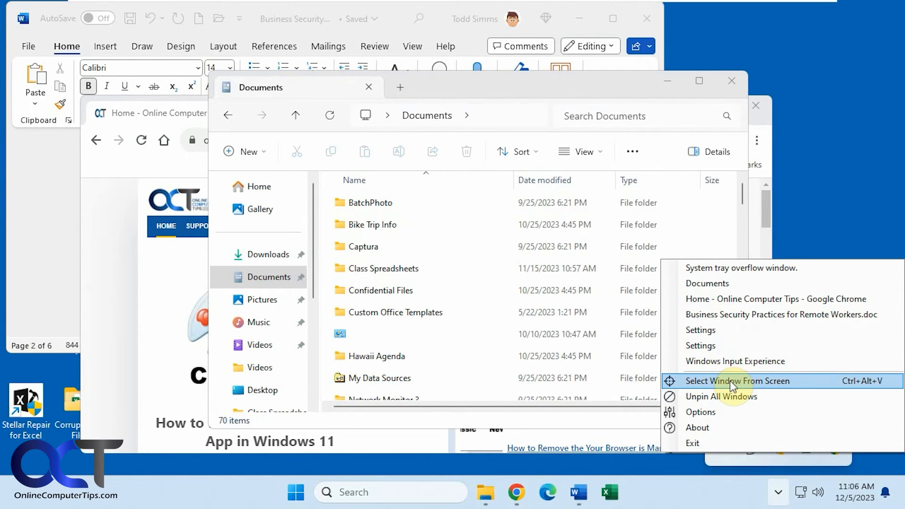
pyautogui.click(737, 380)
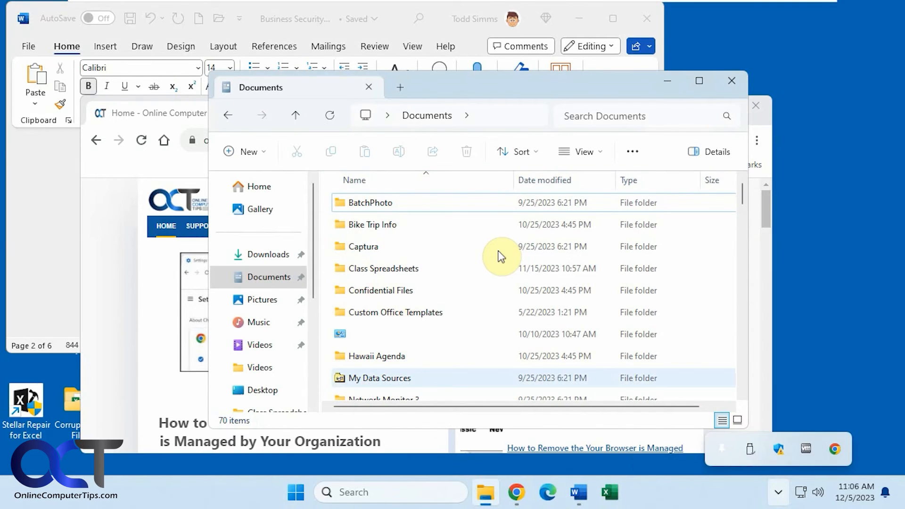
# Step: Reopen PinWin's tray menu listing the running windows and commands
pyautogui.rightClick(726, 452)
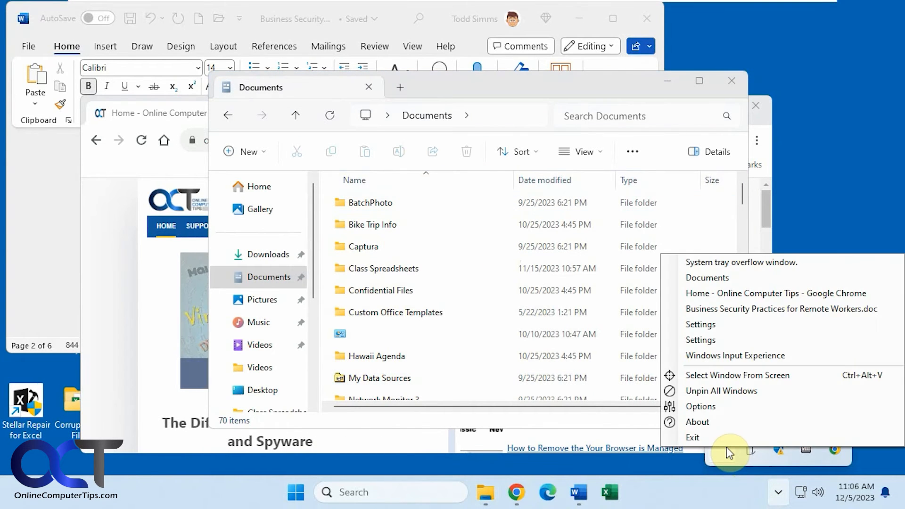
pyautogui.moveTo(578, 17)
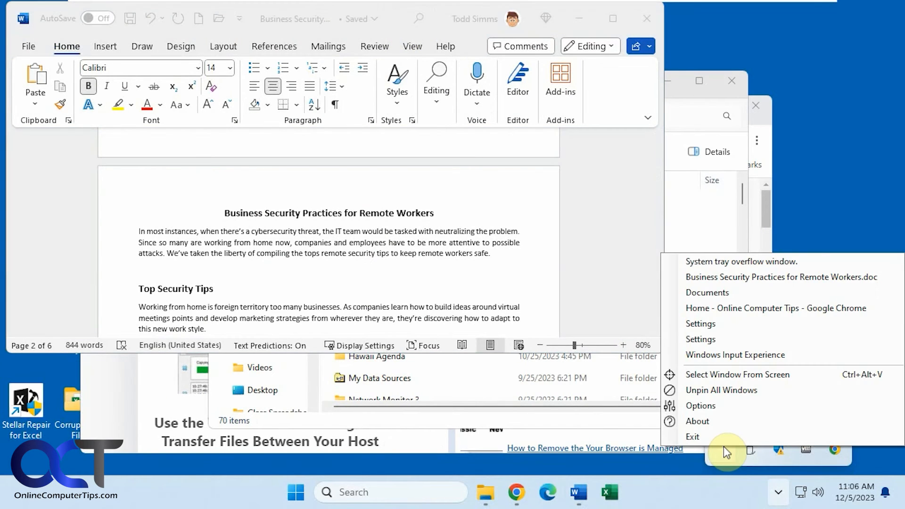
pyautogui.click(707, 292)
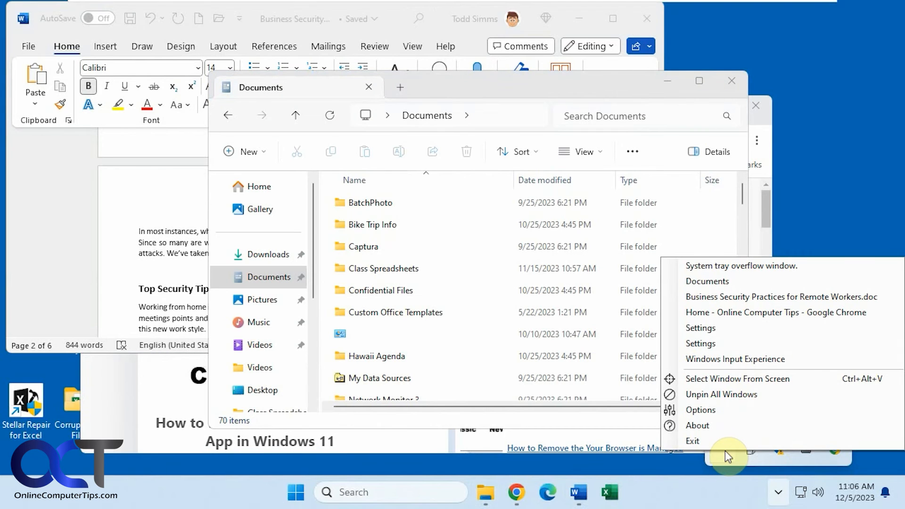
# Step: Review PinWin's Options for title length, hotkey and startup updates, then cancel unchanged
pyautogui.click(701, 410)
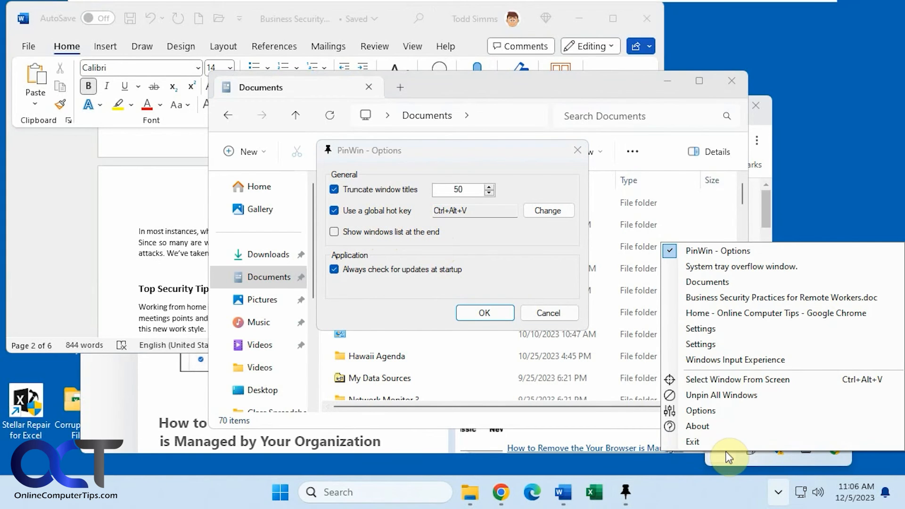
pyautogui.moveTo(834, 385)
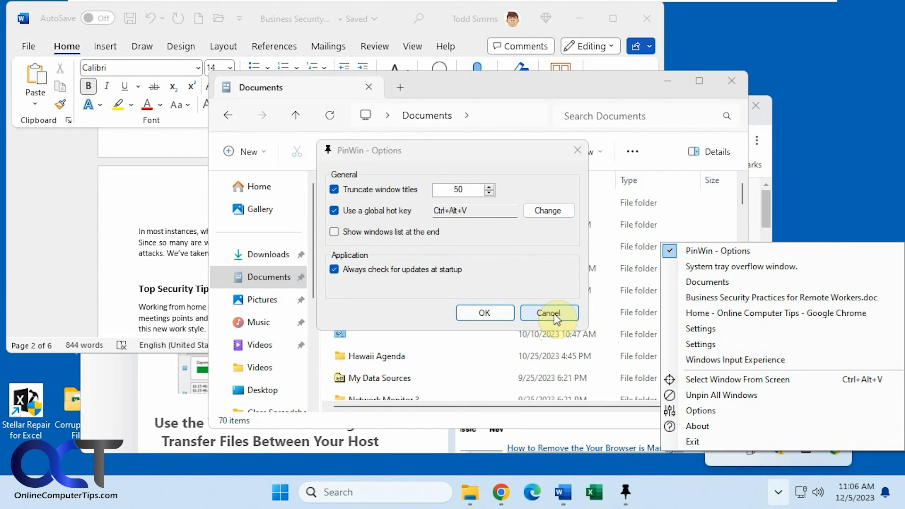
pyautogui.click(548, 312)
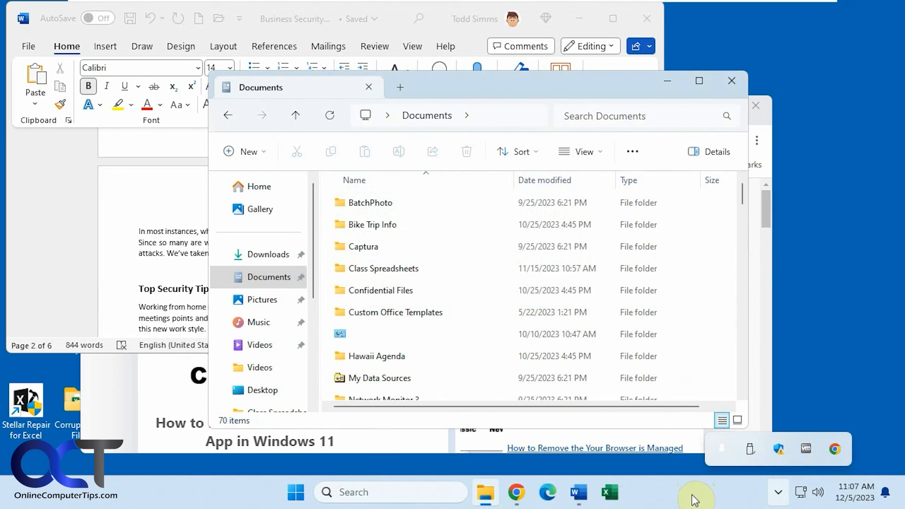
pyautogui.moveTo(693, 495)
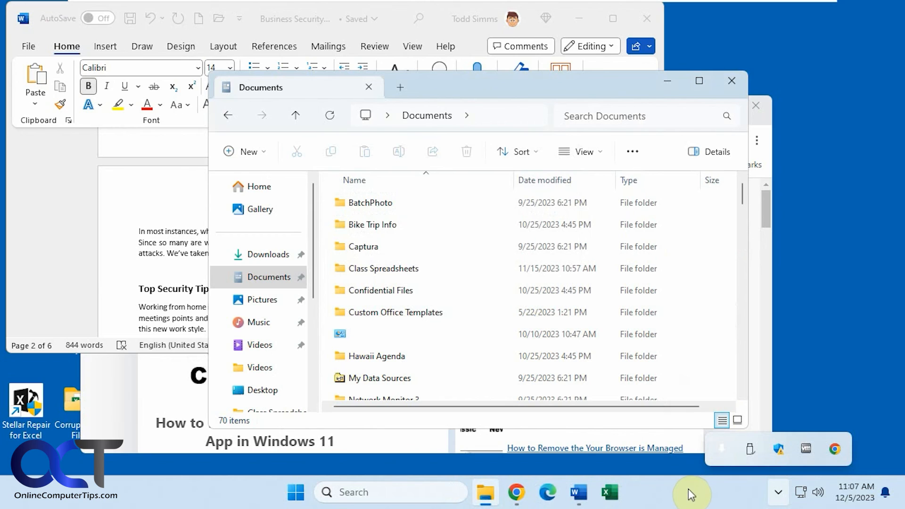